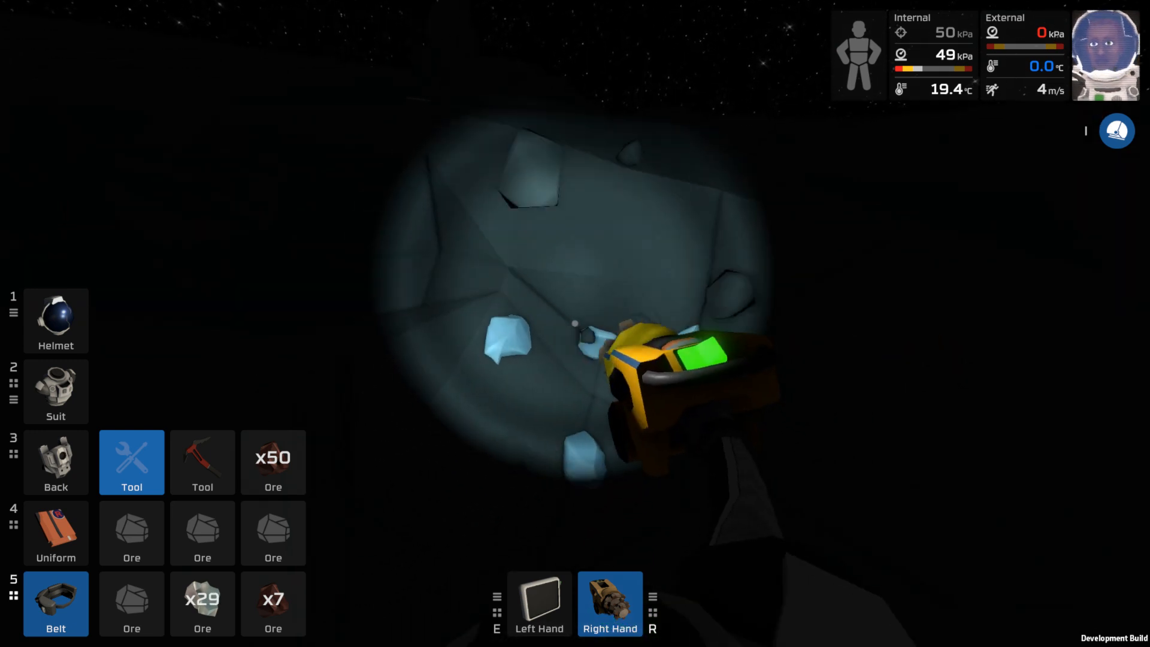
Drill the ice chunk in front, growing the belt ice stack toward 49
click(574, 322)
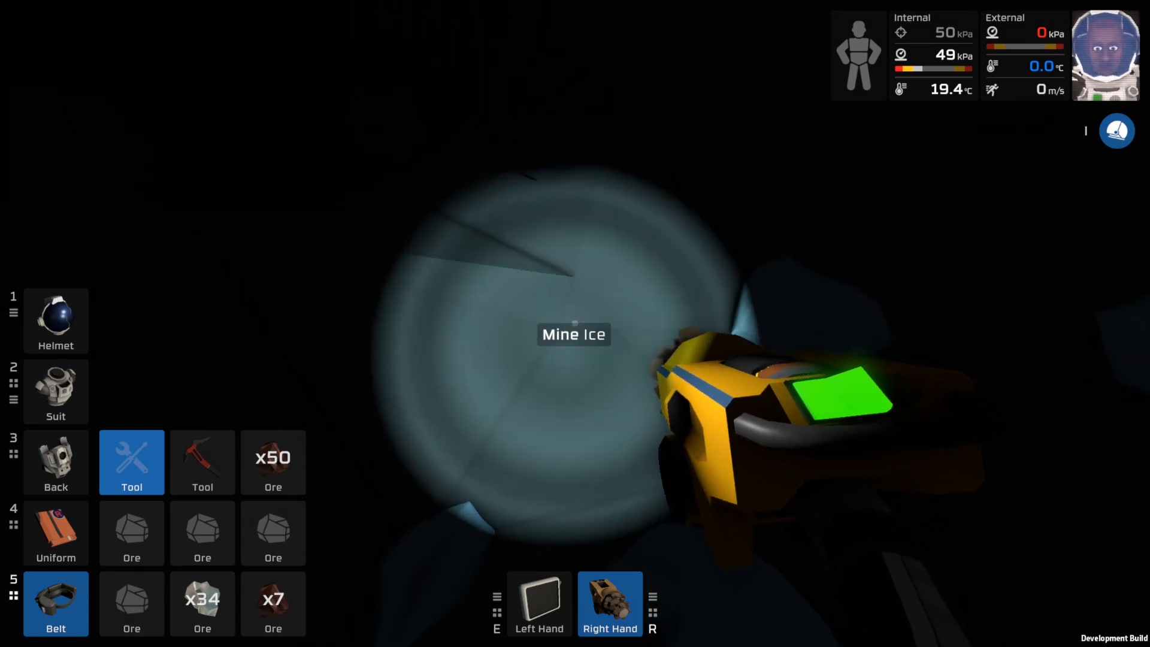
click(575, 324)
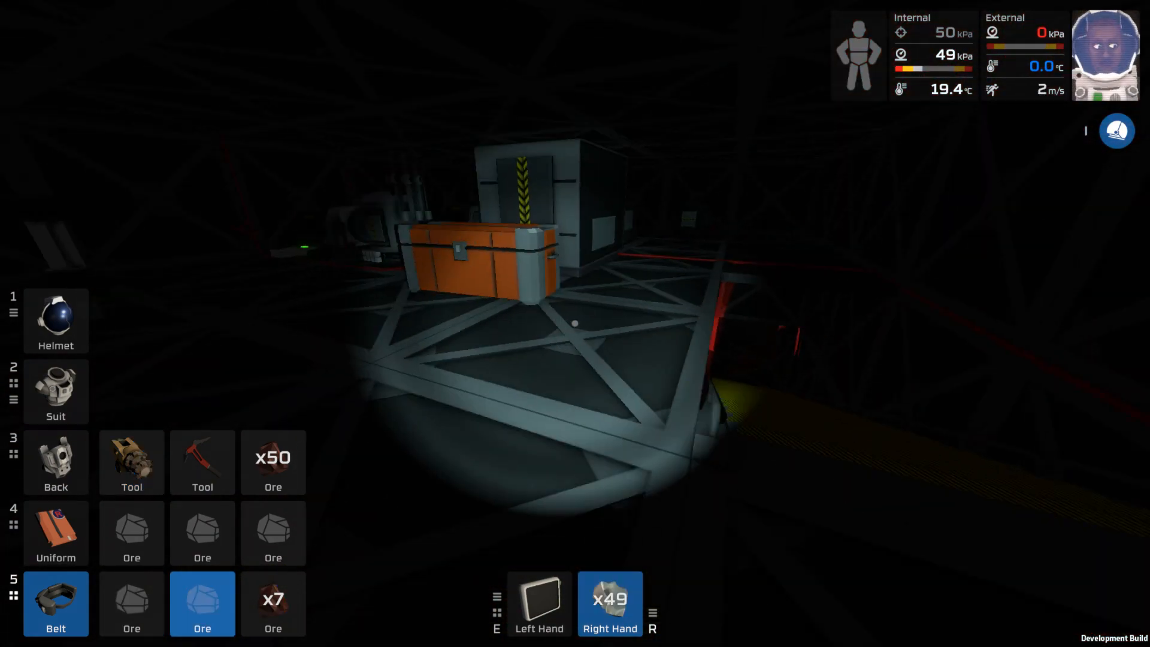
mouse_move(575, 323)
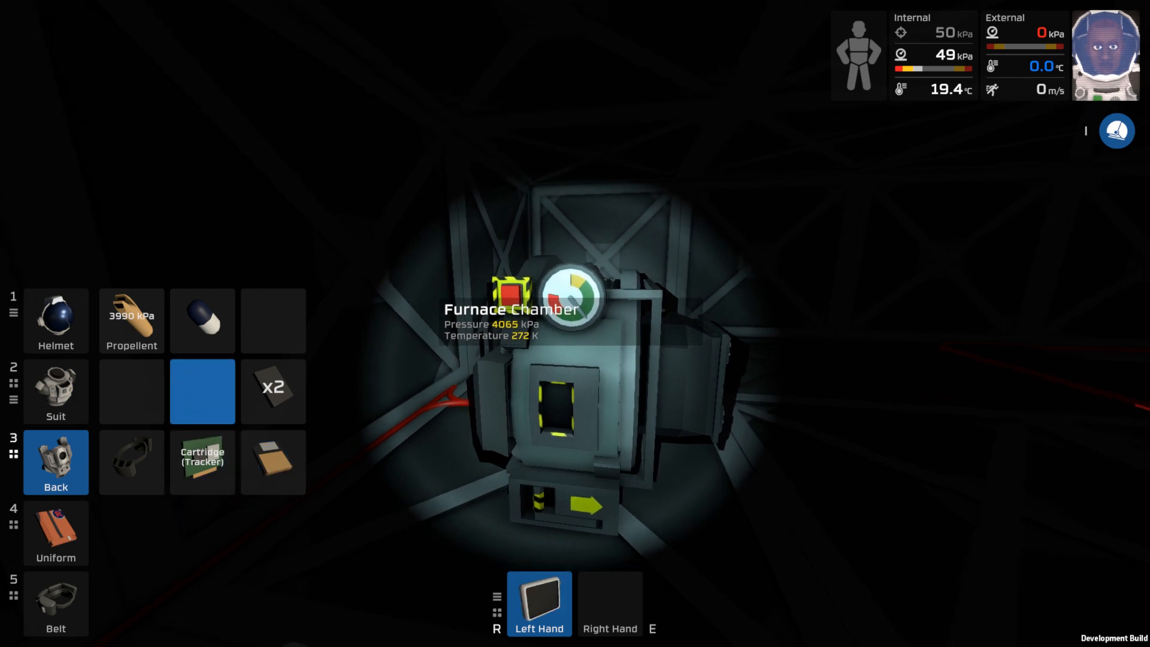
Select the backpack slot in the inventory panel to expose its contents
click(539, 603)
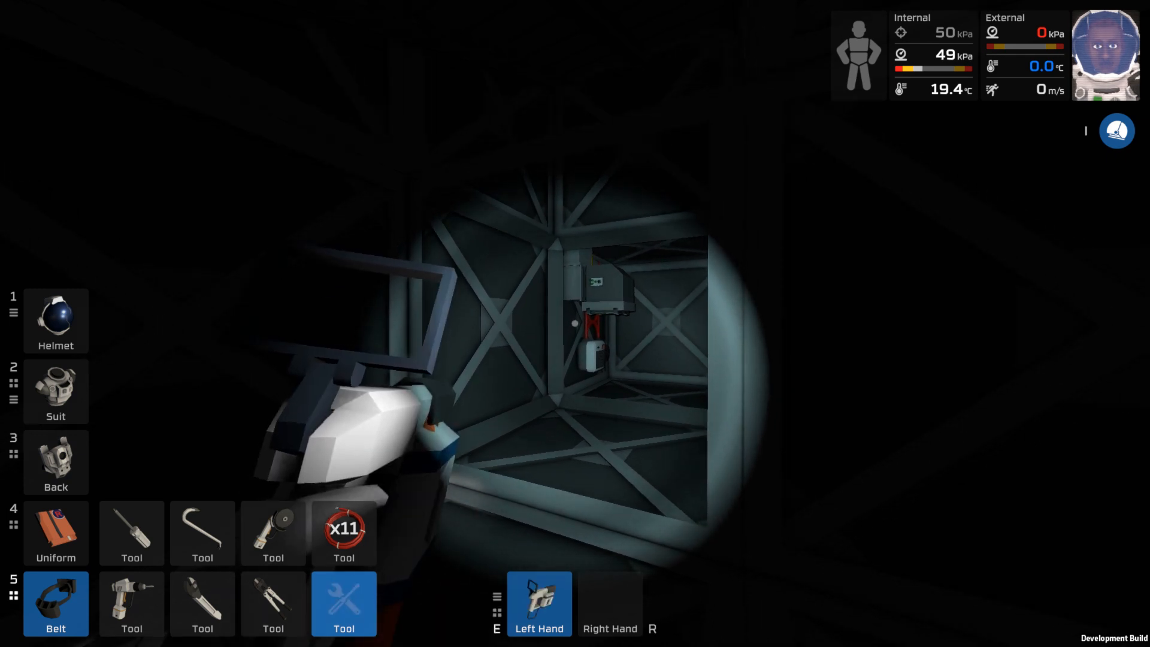
Stow the held tool back onto the belt while walking through the base
key(r)
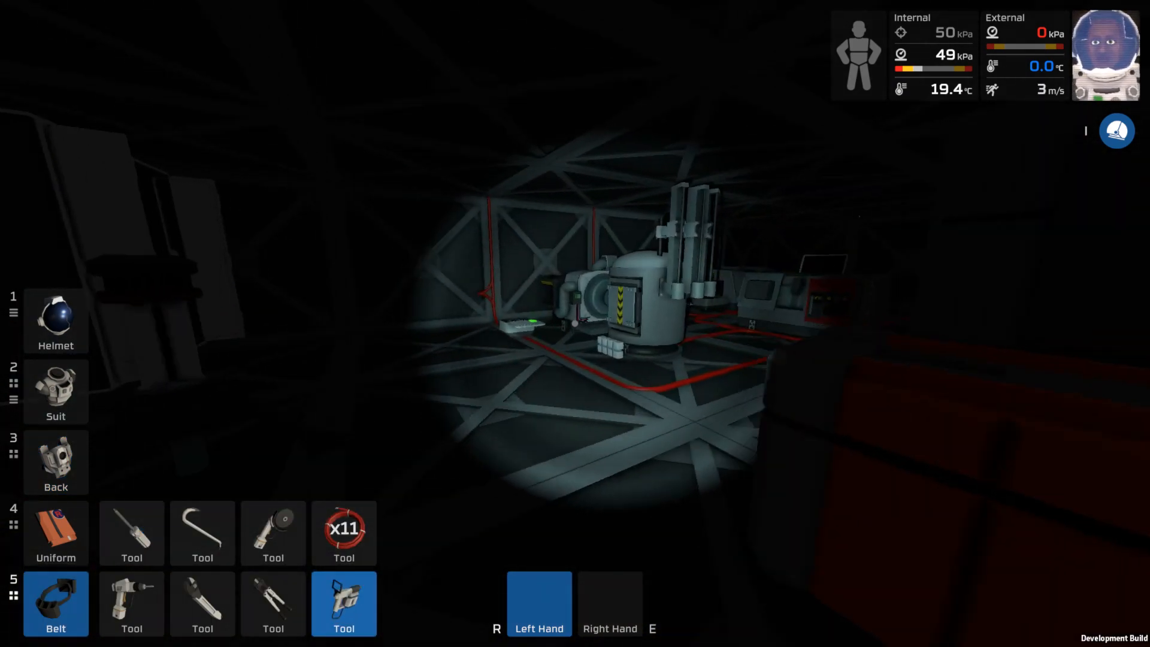
mouse_move(575, 323)
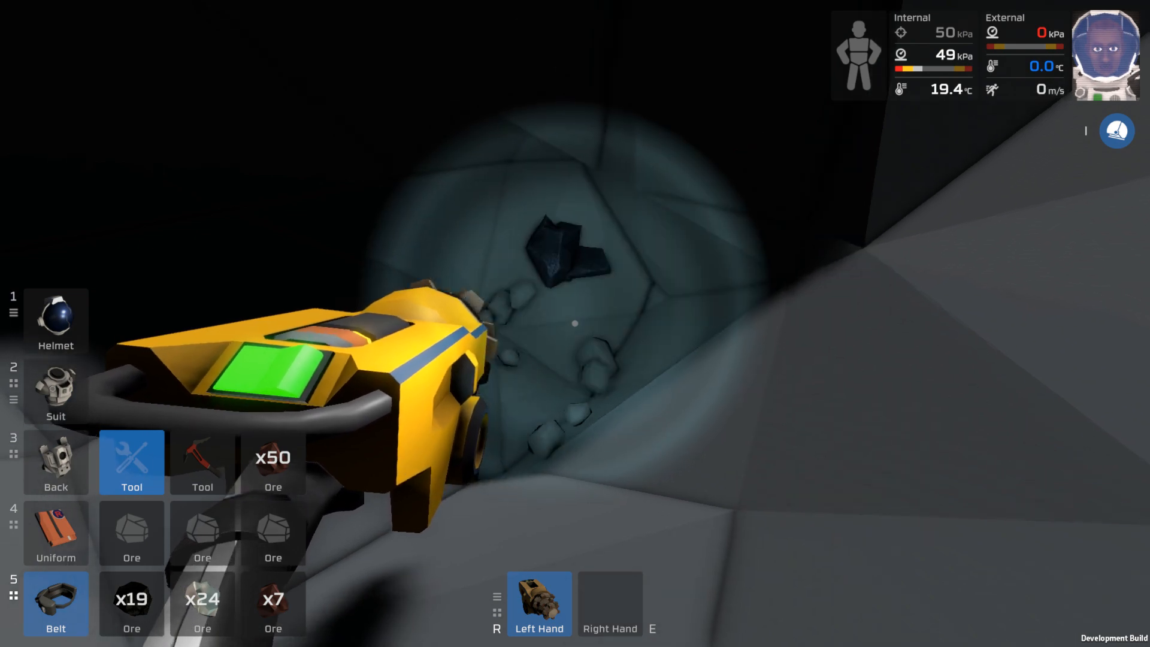
Drill into the rock face, filling belt ore stacks to 19, 24 and 7
click(573, 322)
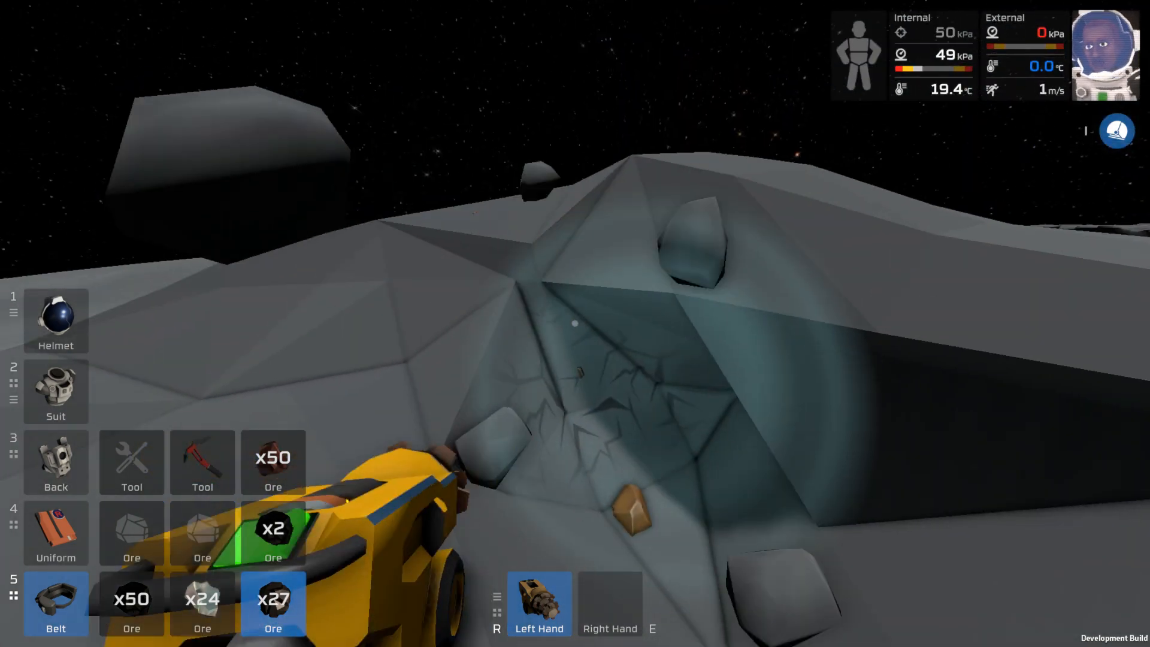
Keep drilling the rock face, pushing the last ore stack from 27 to 31
click(572, 322)
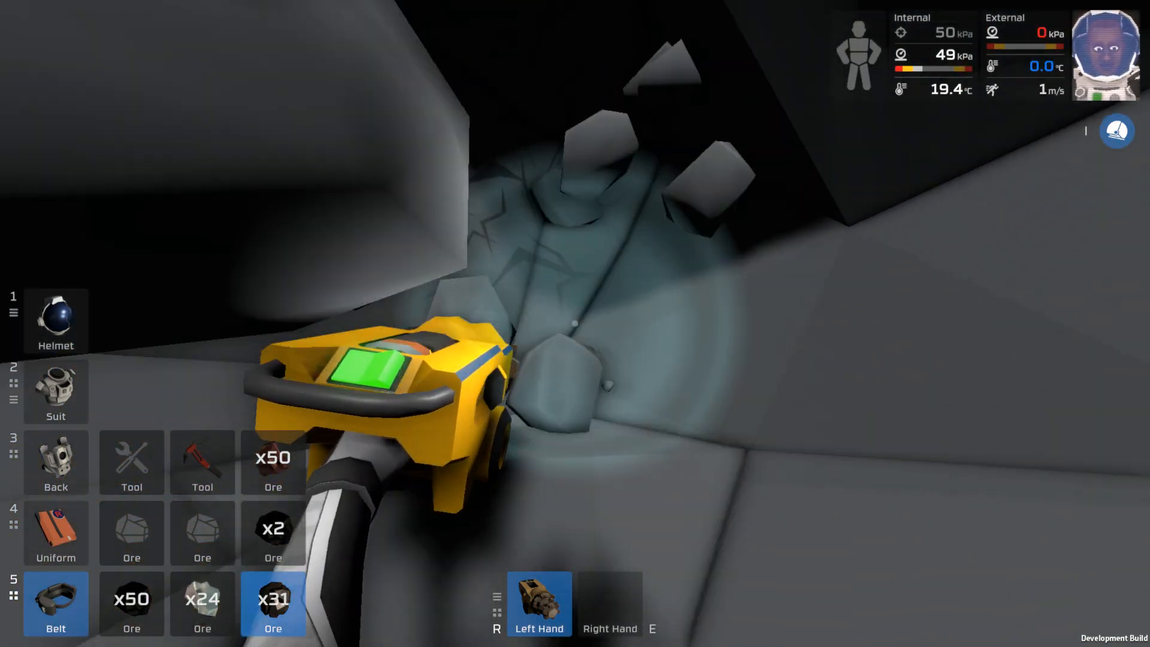